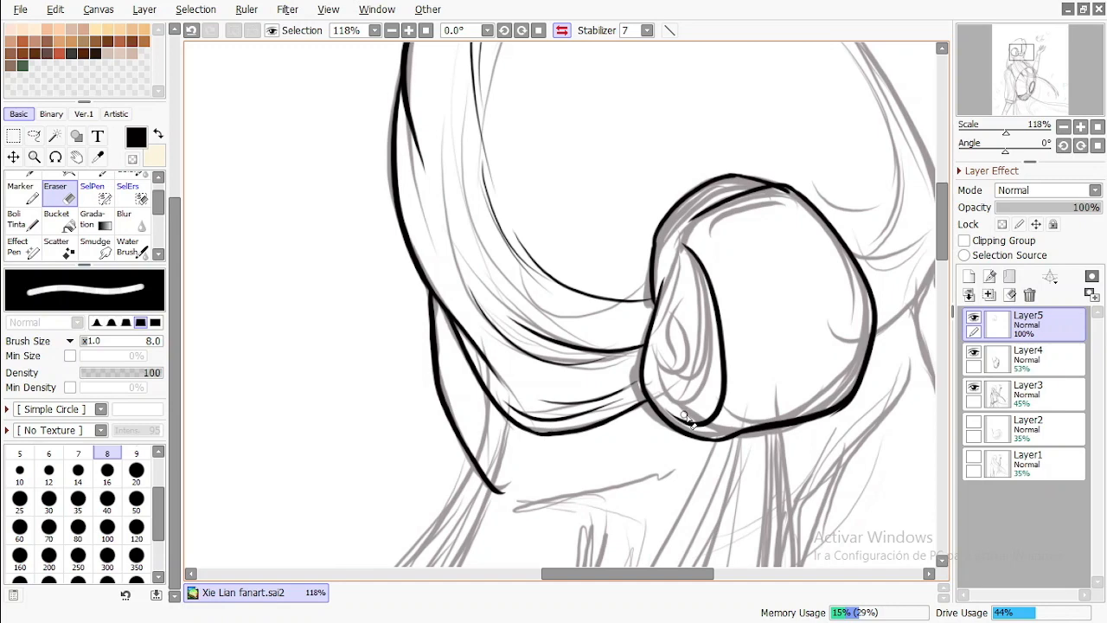
Select the Pencil on Layer5 and trace bold black lines over the hair bun and strands.
left_click(1063, 126)
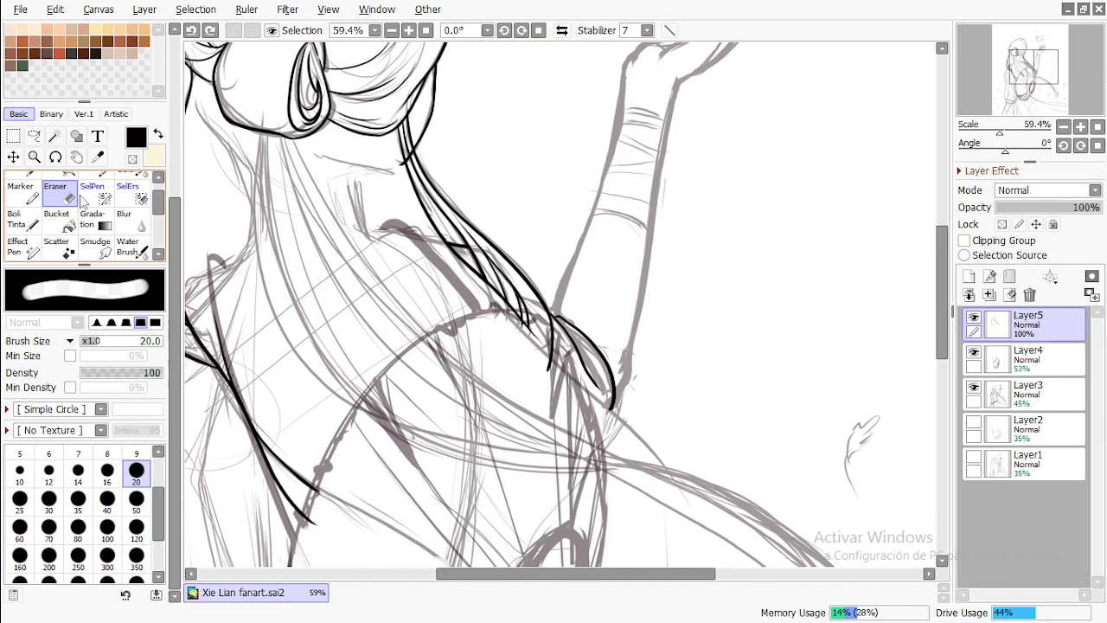
left_click(14, 217)
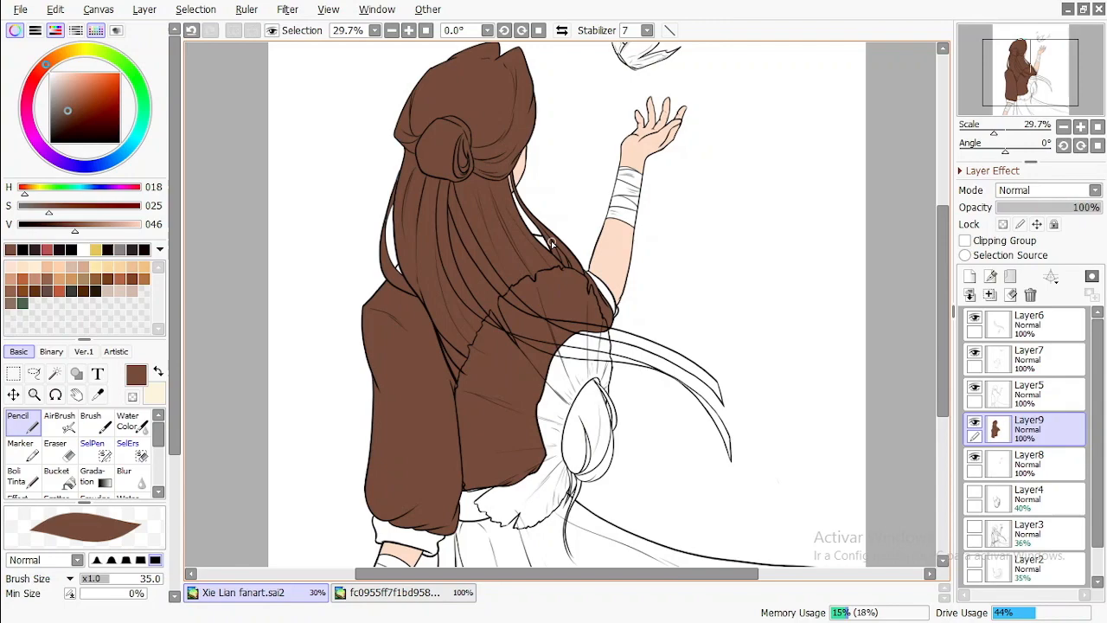
Flat-fill the robe and ribbons off-white and the vest tan on new layers.
left_click(56, 452)
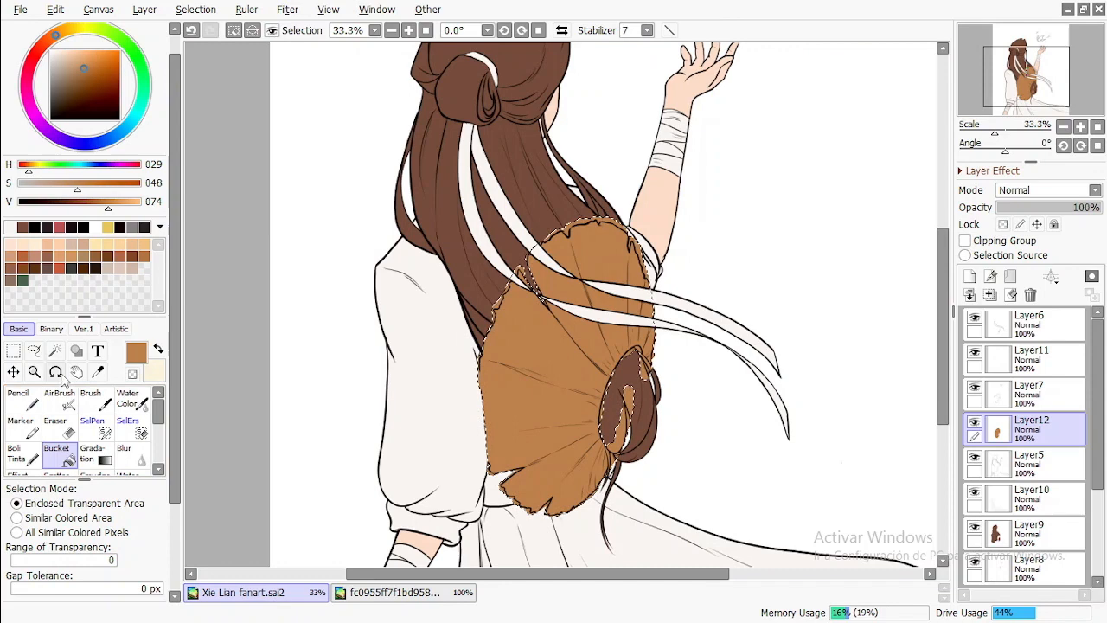
left_click(54, 277)
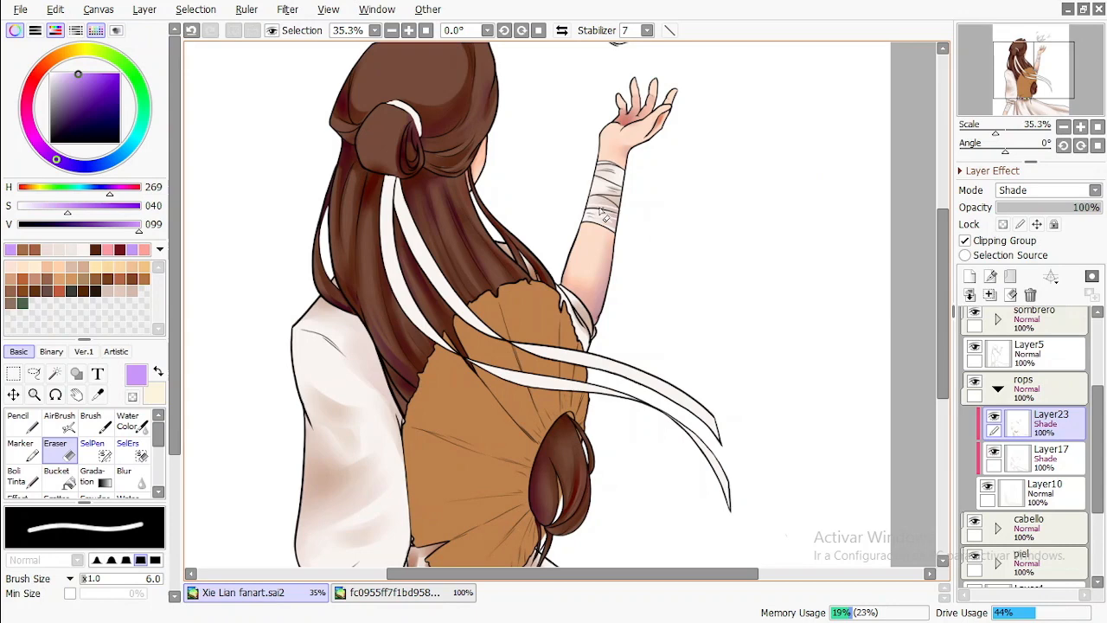
Scroll the layer panel while painting Shade-mode shadows on the hair, robe and arm.
scroll("down", 3)
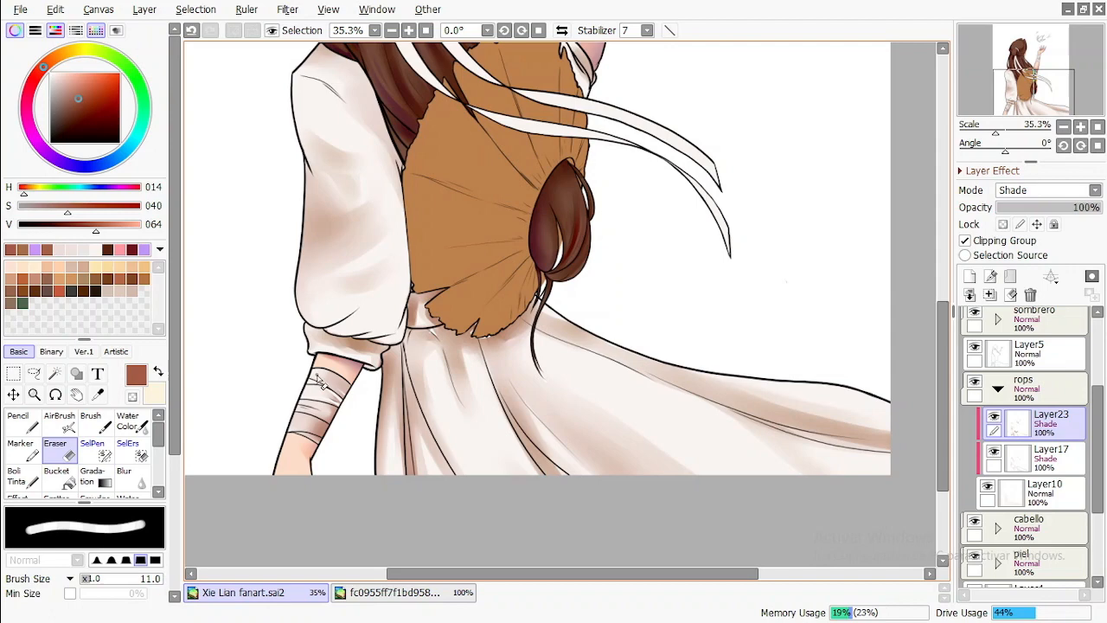